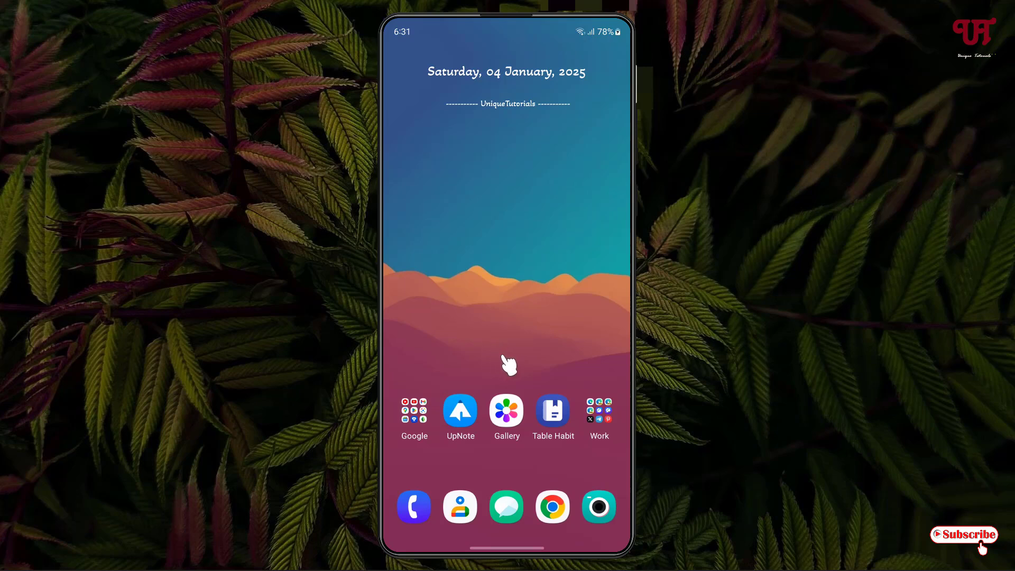
mouse_move(511, 359)
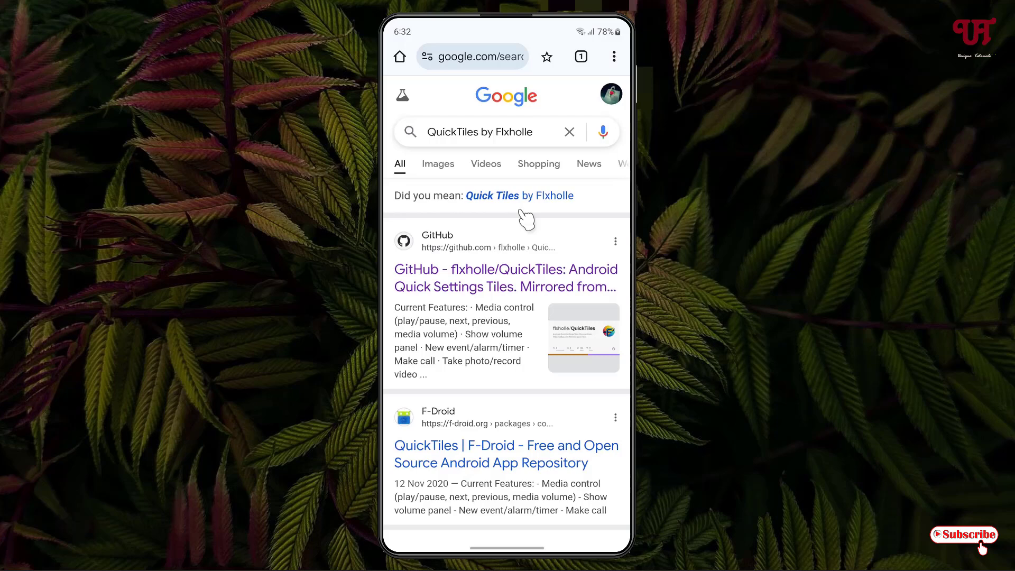
mouse_move(518, 288)
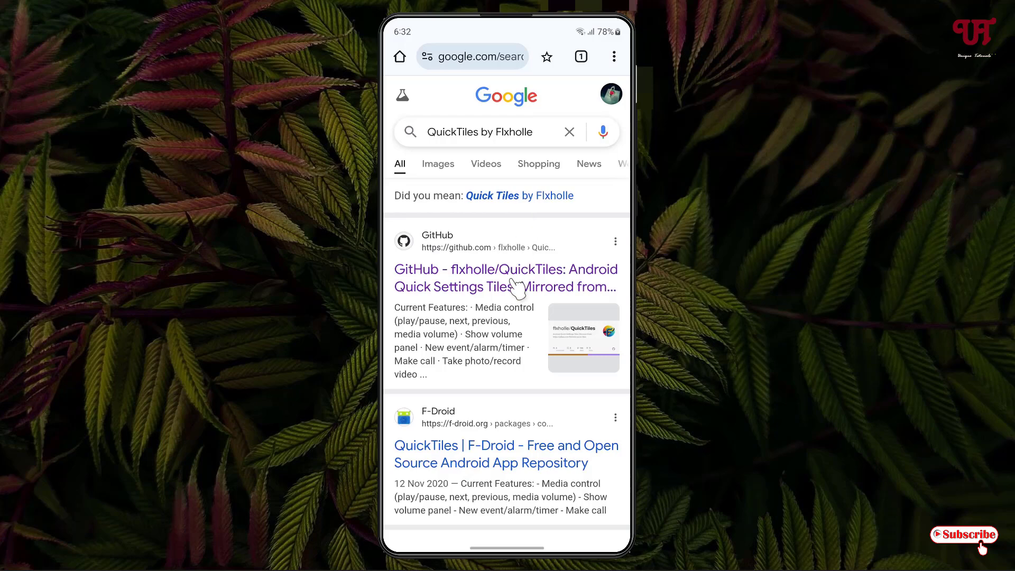
- Download the v1.4 app-release.apk from the QuickTiles GitHub releases and open it to install
left_click(505, 277)
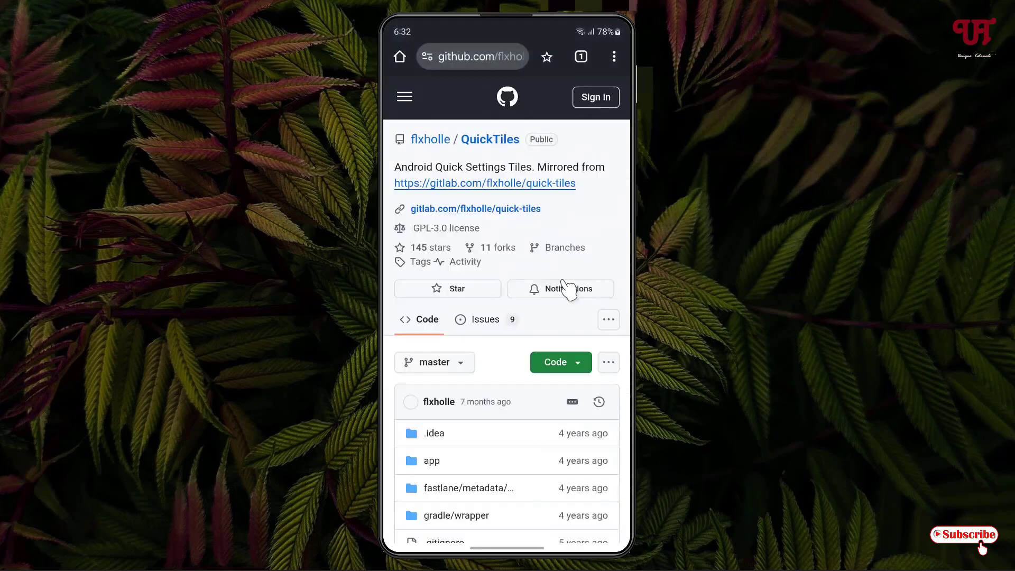
scroll("down", 3)
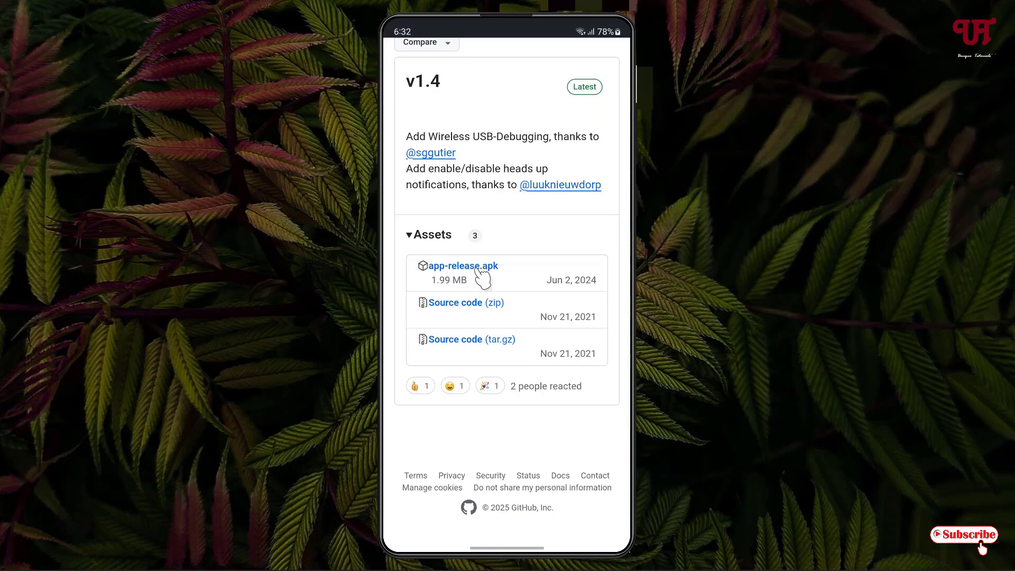
left_click(462, 265)
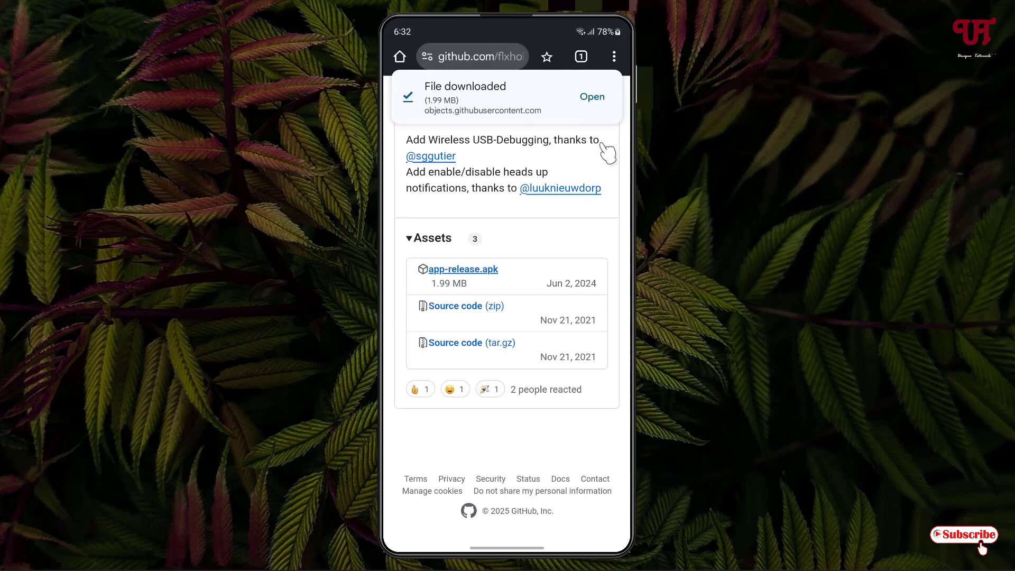
left_click(590, 96)
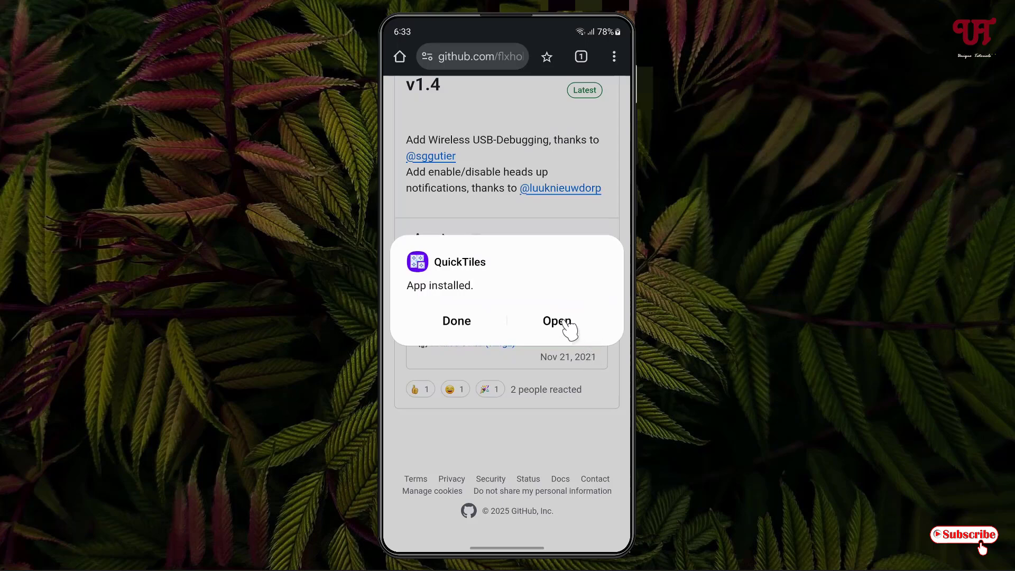
- Launch the newly installed QuickTiles app and switch on its Home App tile
left_click(556, 320)
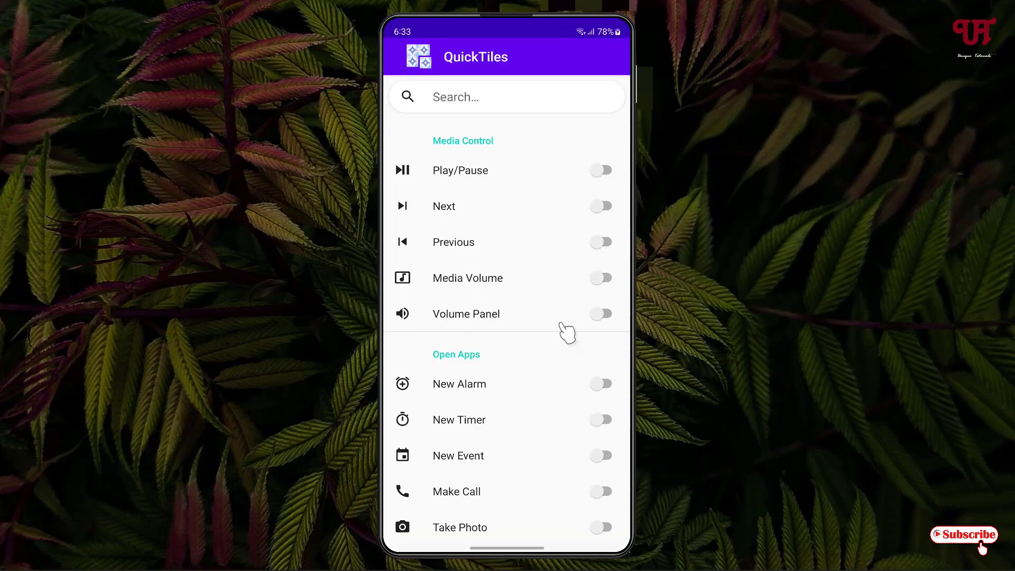
scroll("down", 3)
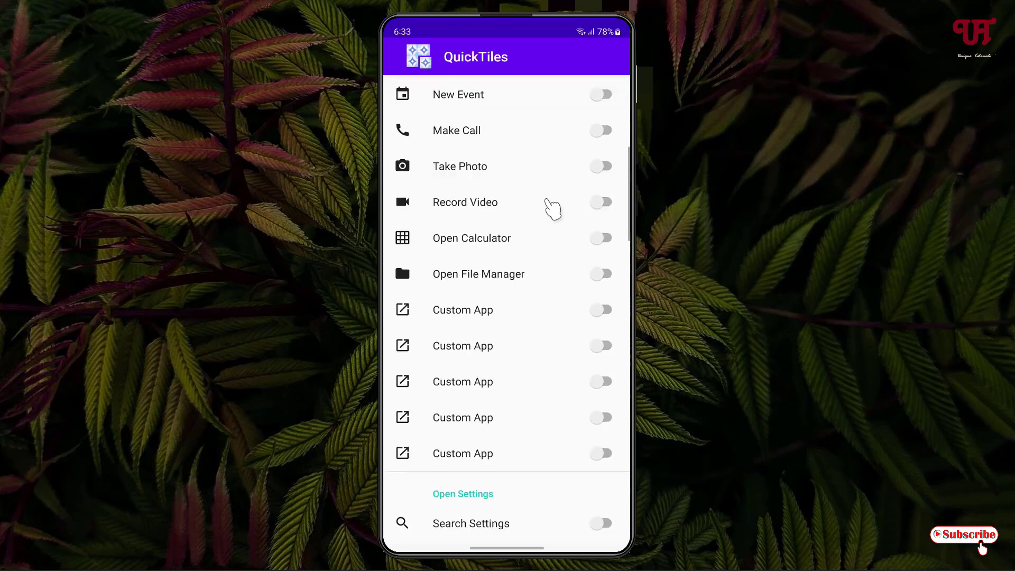
scroll("down", 3)
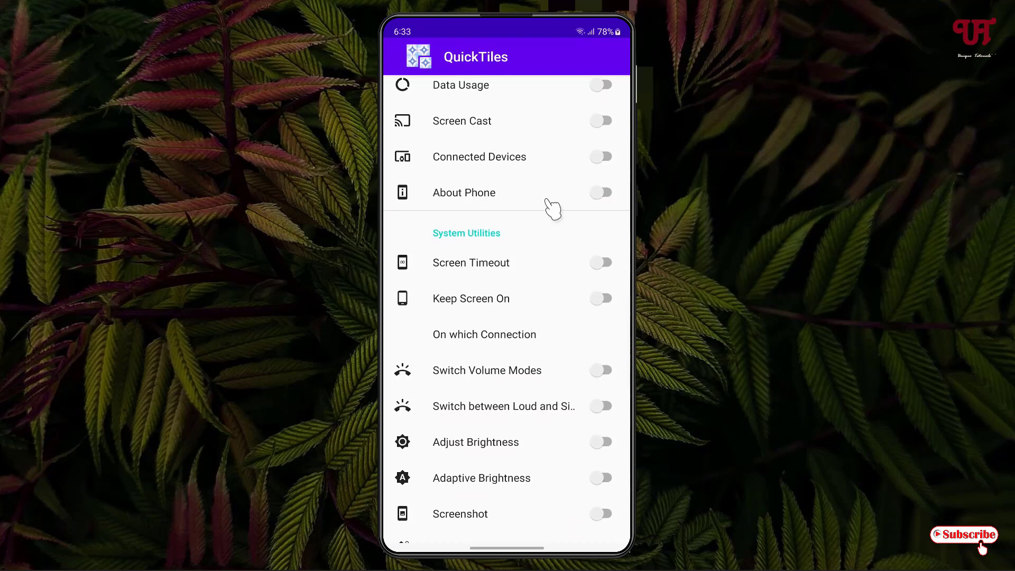
scroll("down", 3)
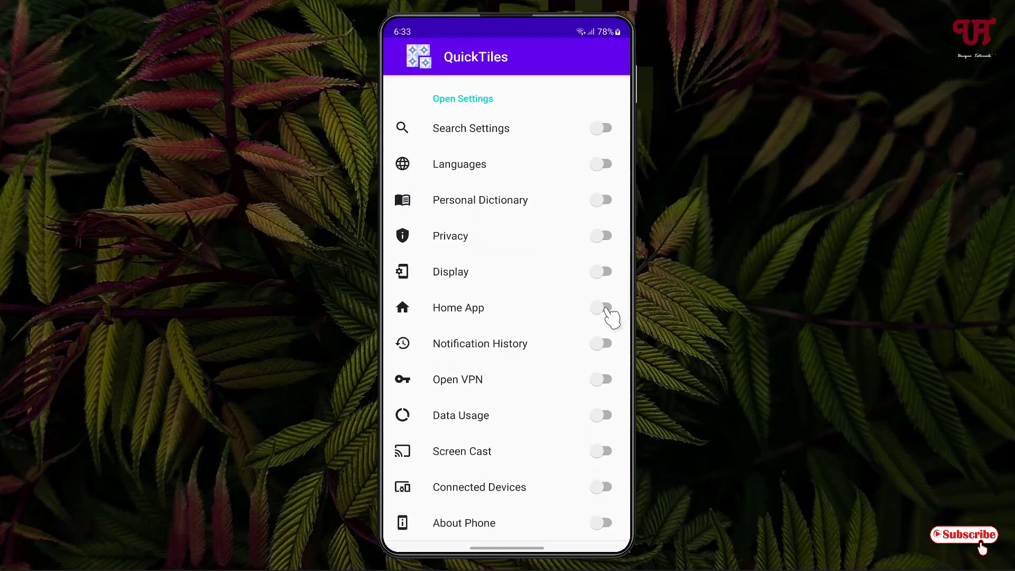
left_click(600, 308)
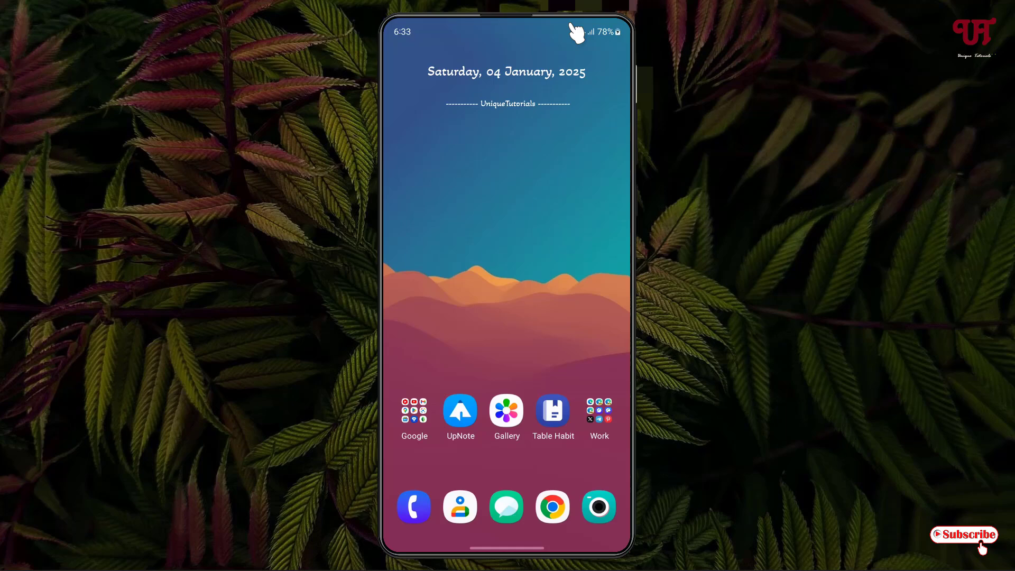
- Add the Home App tile to quick settings, open QuickTiles from it, and enable the Display tile
left_click_drag(507, 29, 507, 259)
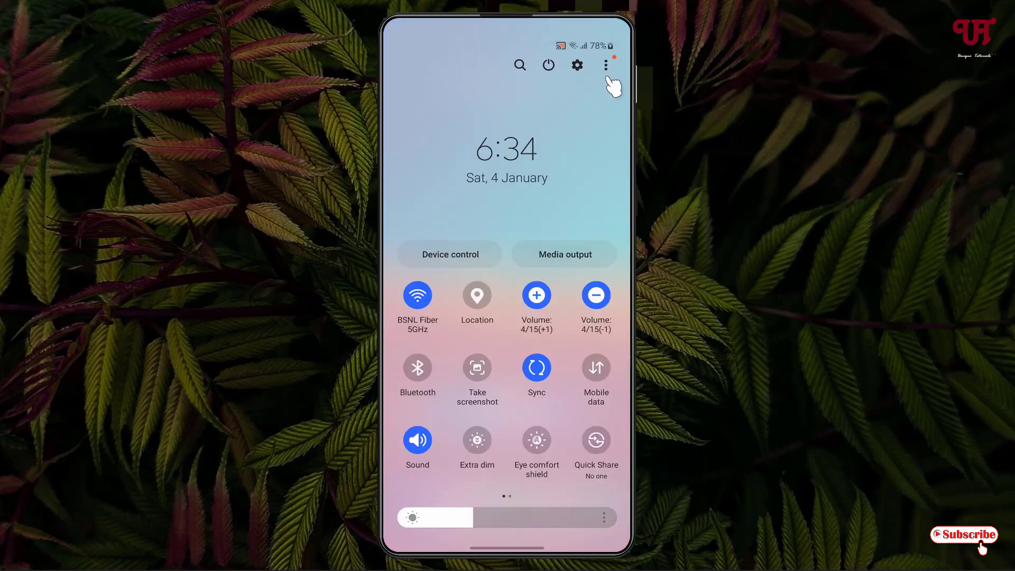
left_click(606, 64)
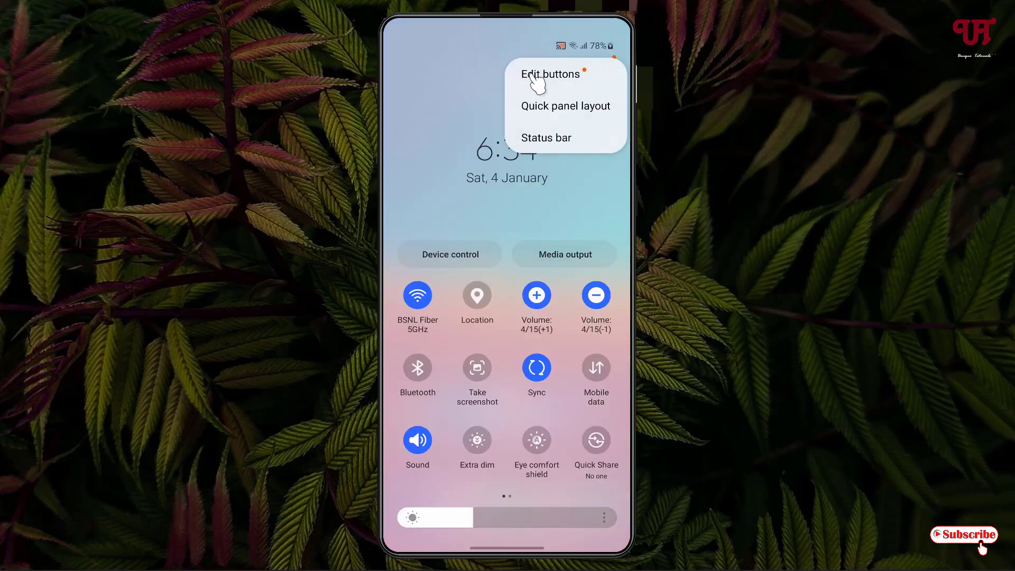
left_click(551, 74)
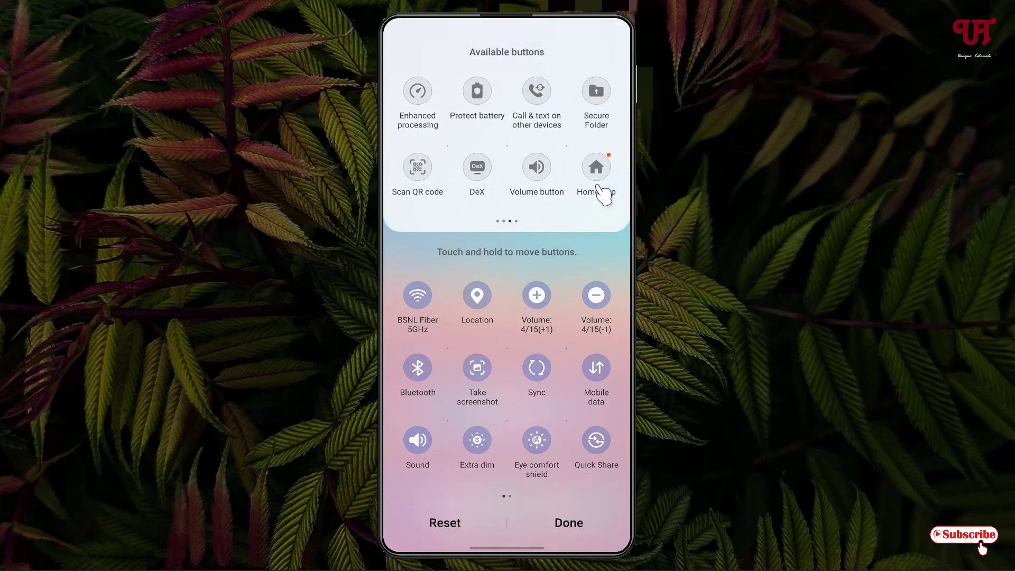
mouse_move(594, 175)
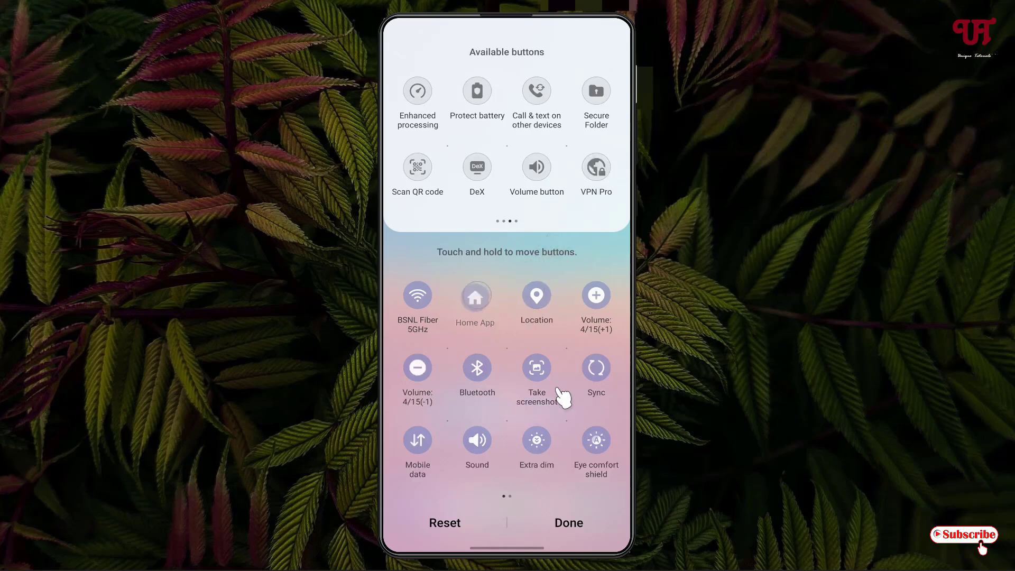
left_click(568, 522)
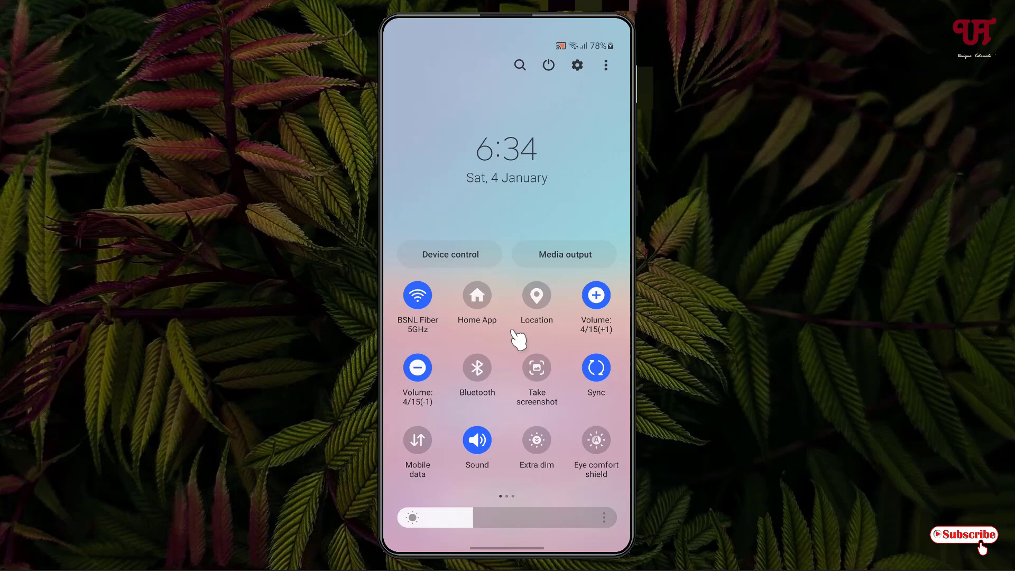
mouse_move(514, 317)
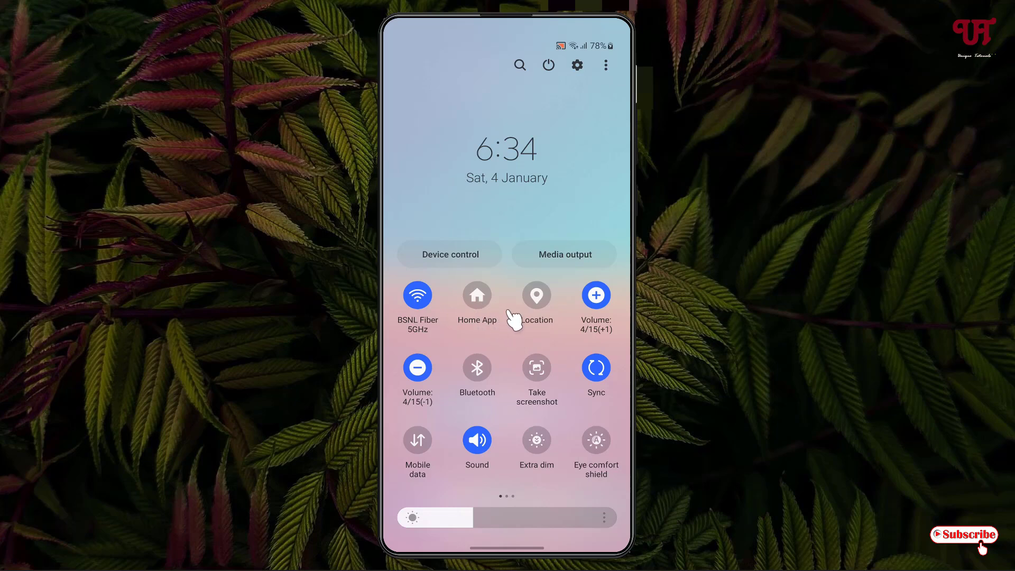
mouse_move(547, 456)
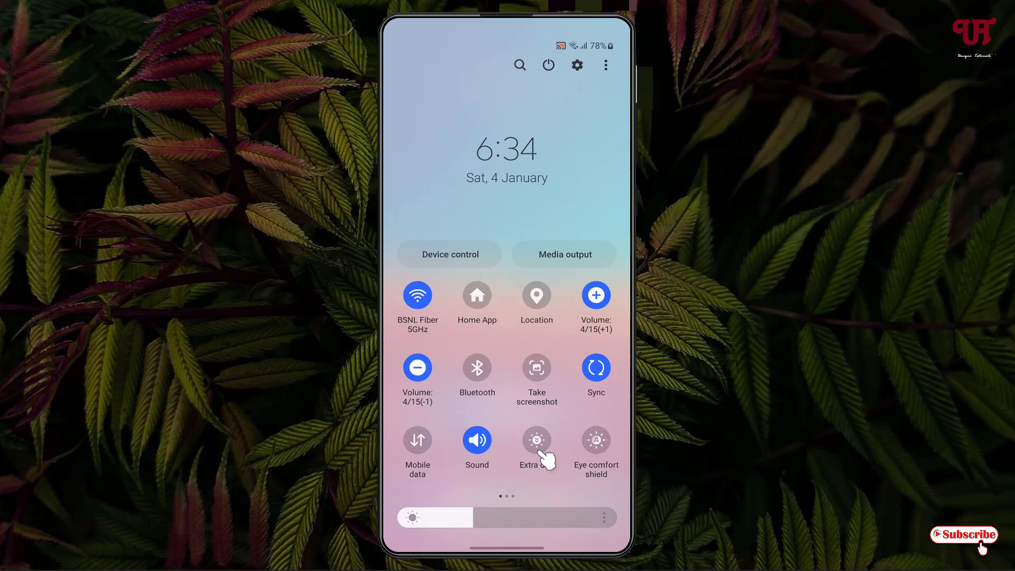
left_click(536, 440)
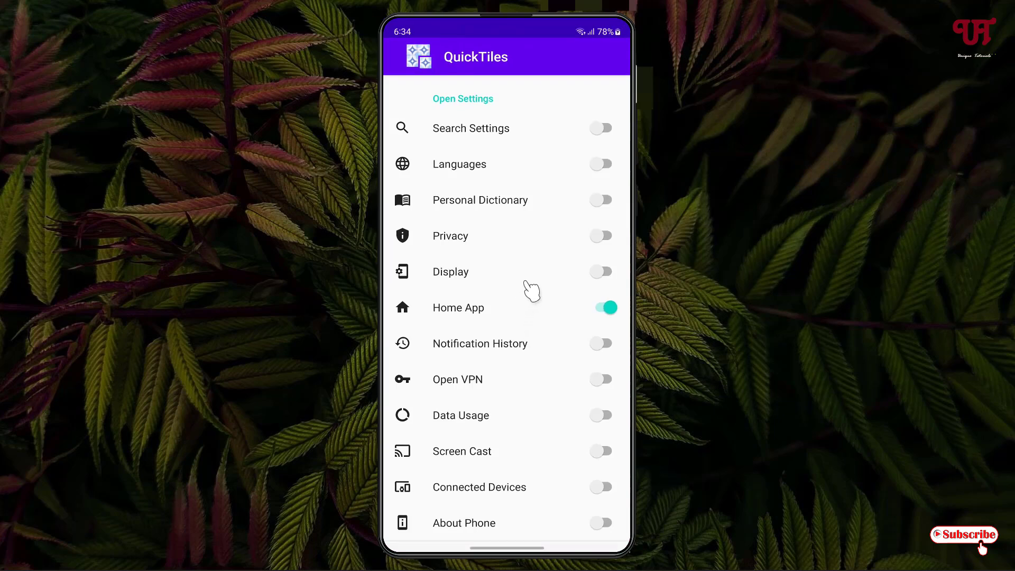
left_click(599, 272)
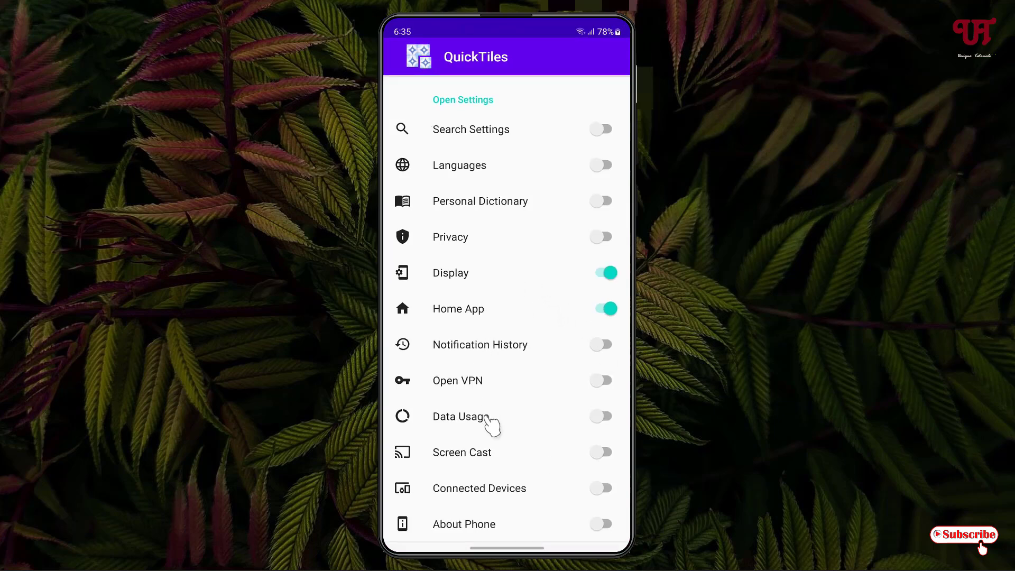